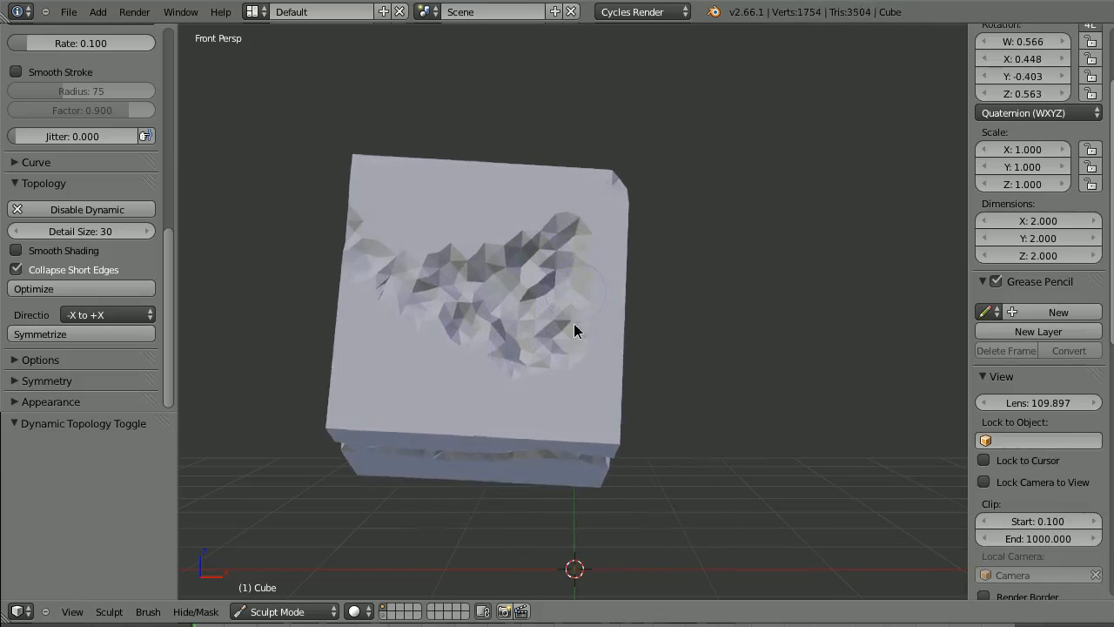
Carve a jagged groove into the front face, a top-face dent, and wavy strokes across both.
left_click_drag(575, 331, 544, 338)
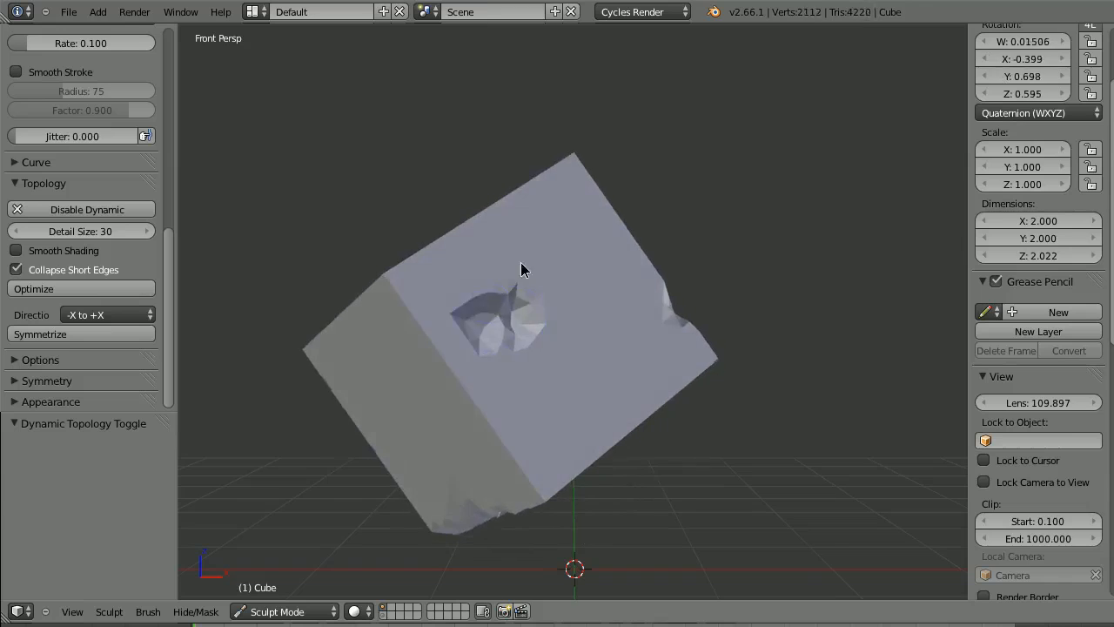
left_click_drag(523, 270, 661, 352)
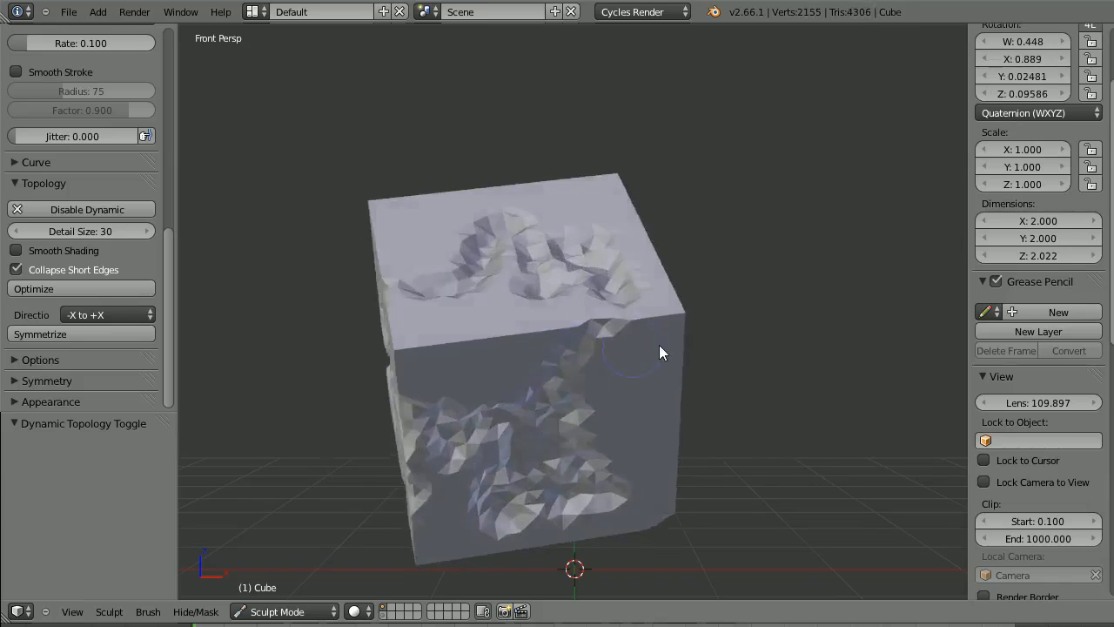
left_click_drag(636, 352, 470, 323)
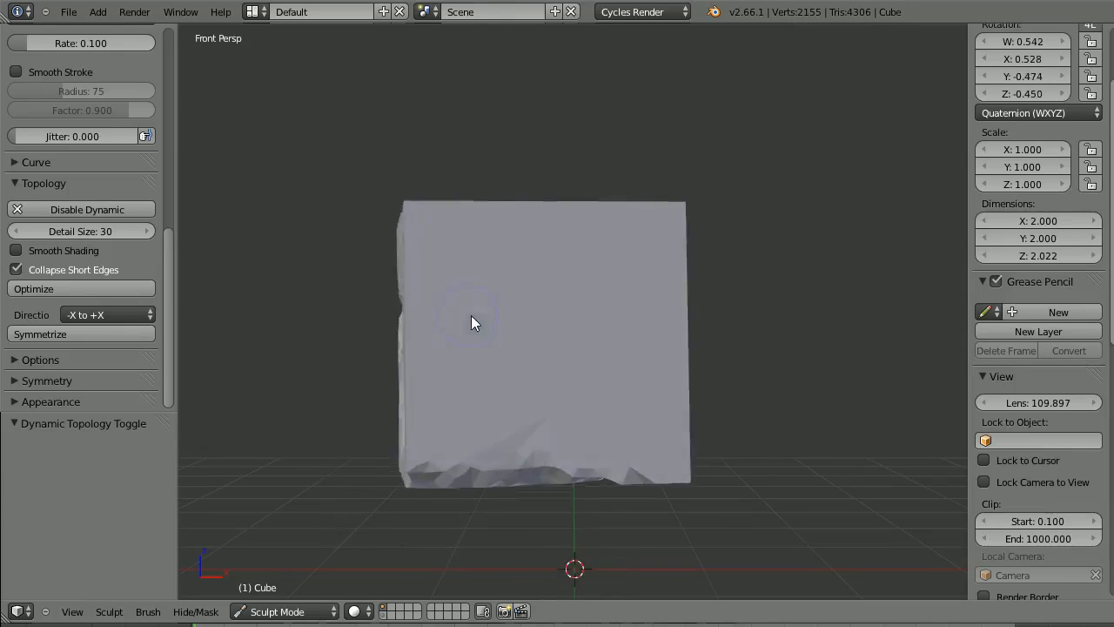
Carve horizontal grooves into the plain face and fill the tilted face with strokes.
left_click_drag(475, 322, 487, 378)
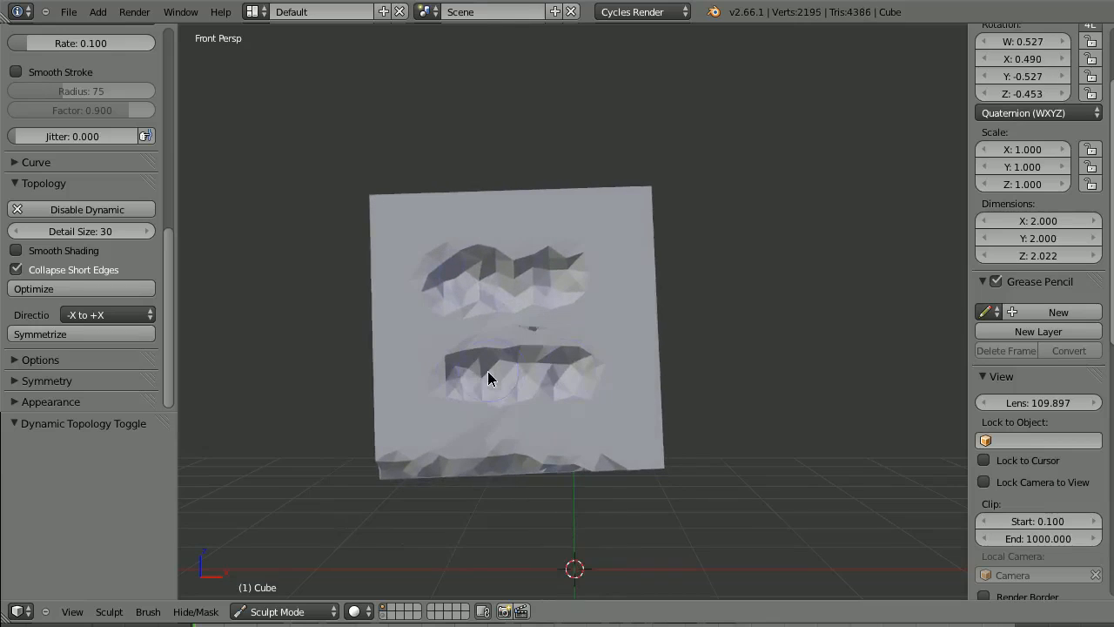
left_click_drag(488, 374, 587, 362)
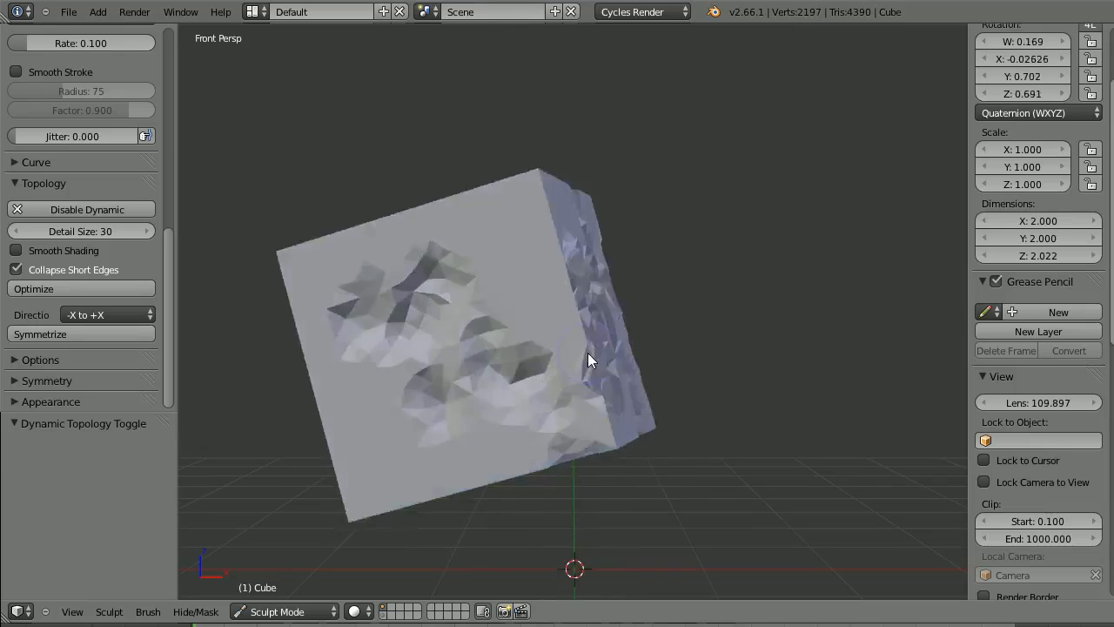
left_click_drag(592, 361, 574, 287)
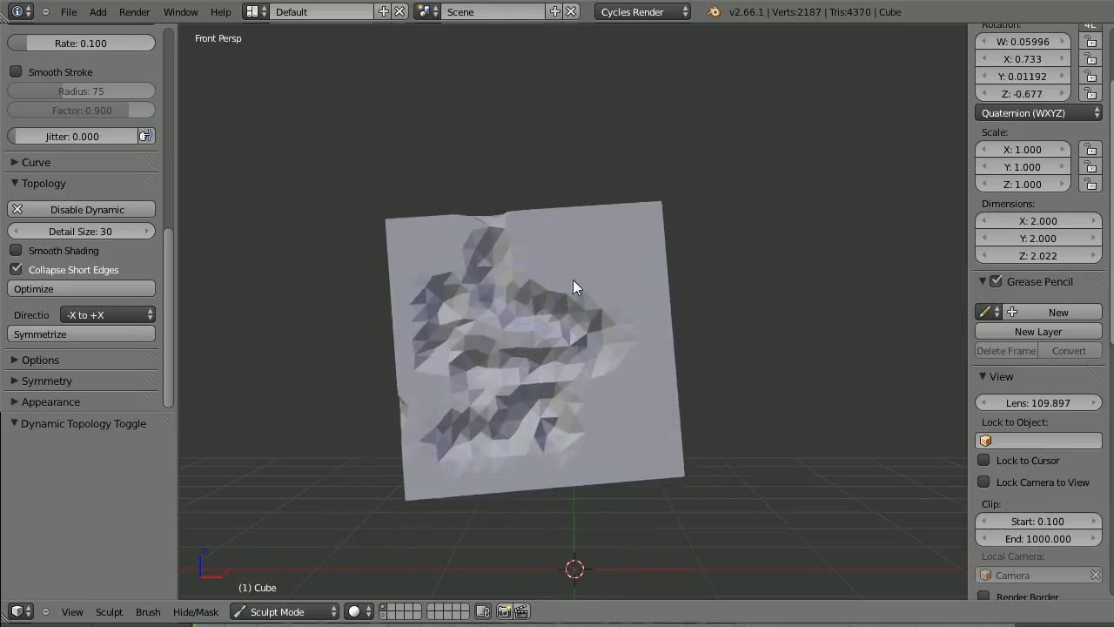
left_click_drag(575, 287, 579, 400)
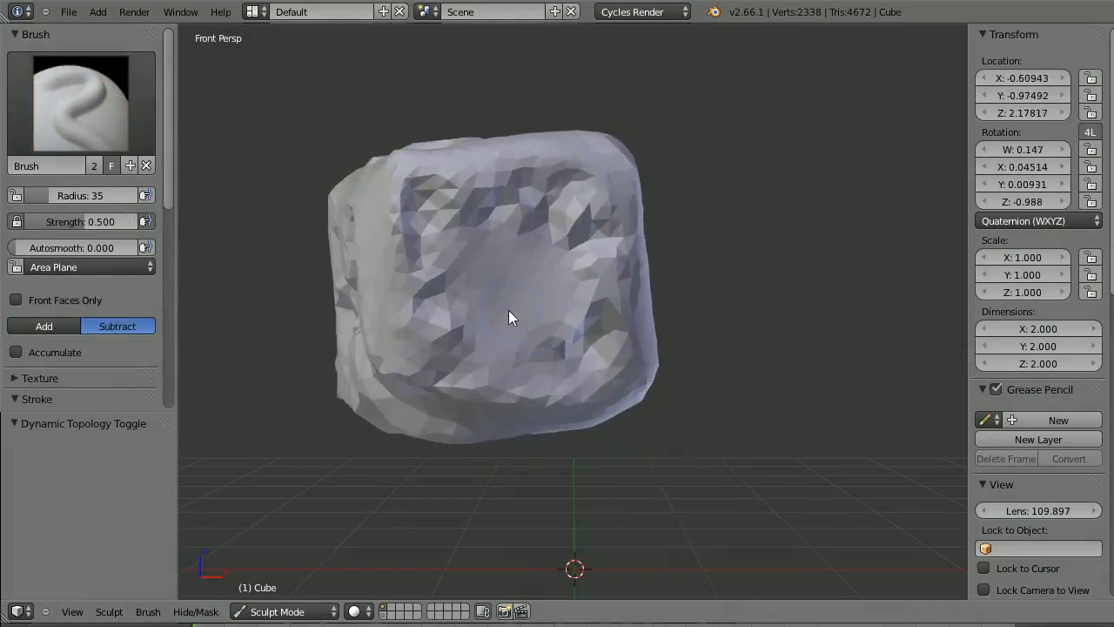
Zoom in closer on the pitted, rounded sculpted block.
scroll("up", 3)
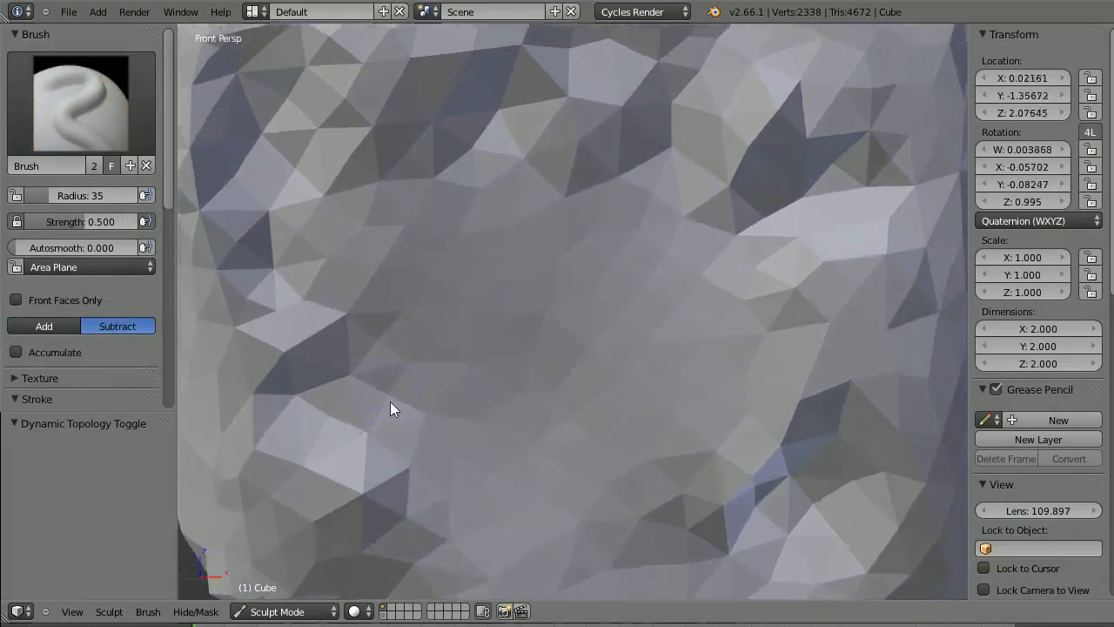